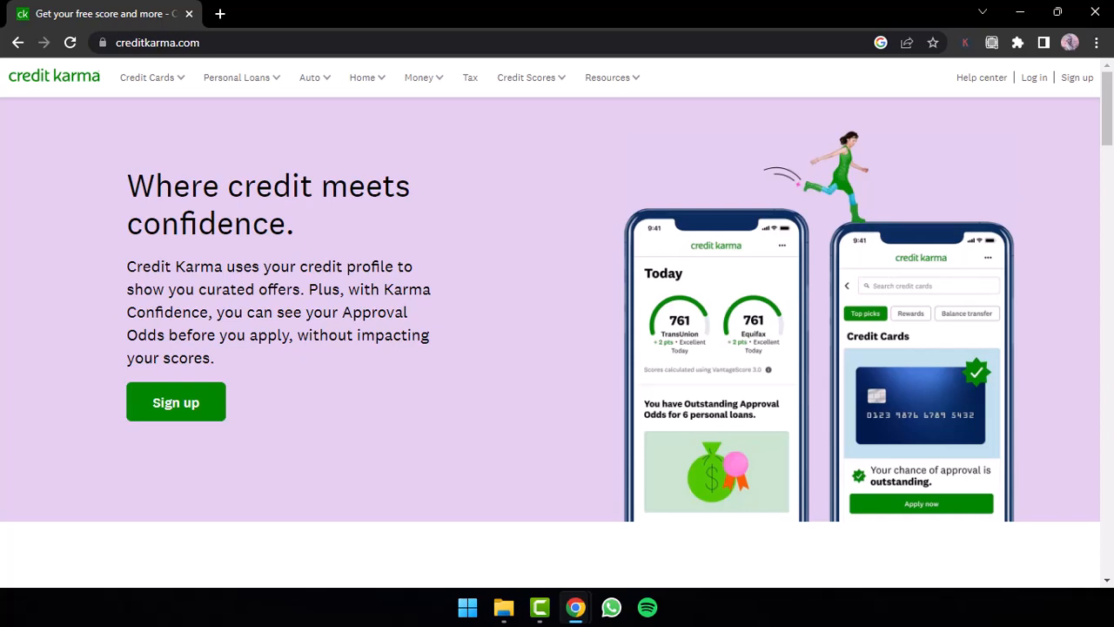
pyautogui.scroll(-3)
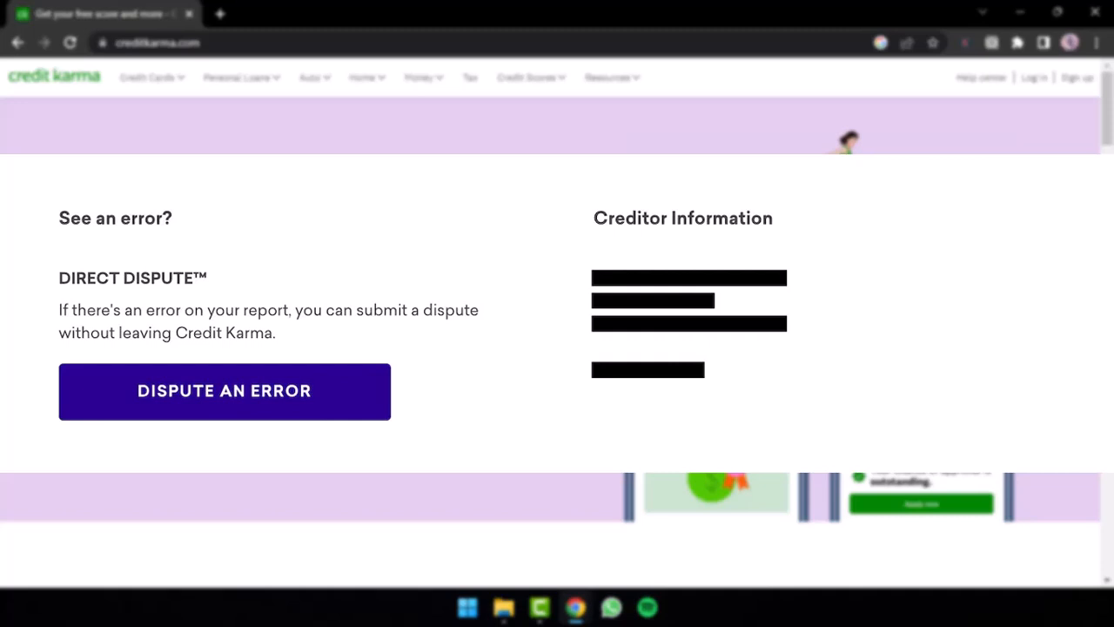
pyautogui.scroll(3)
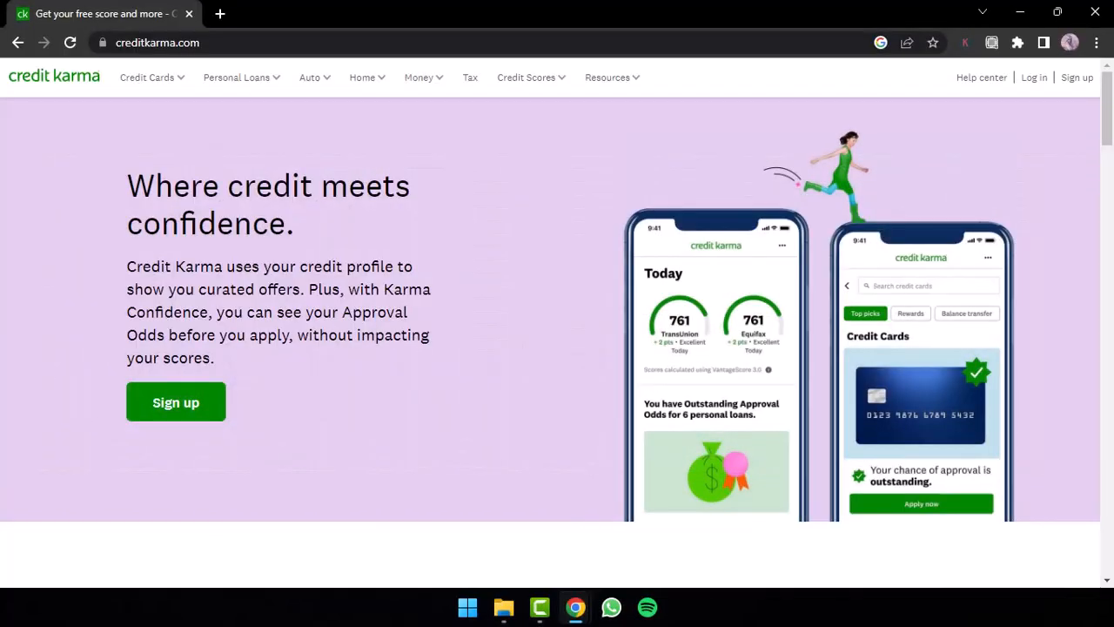